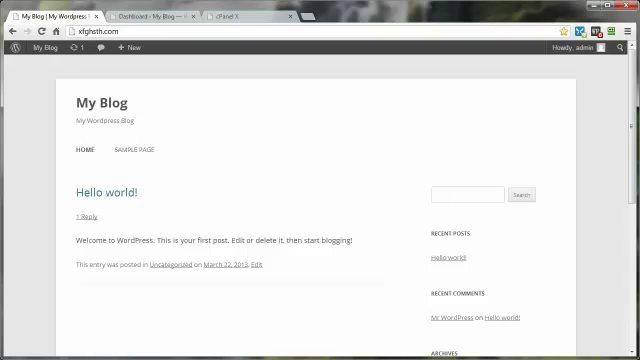
{"action": "mouse_move", "coordinate": [336, 76]}
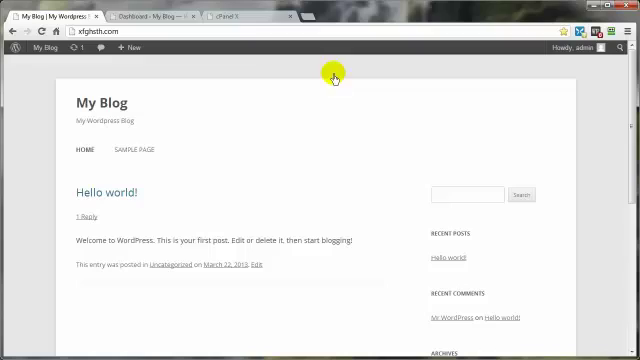
{"action": "mouse_move", "coordinate": [32, 268]}
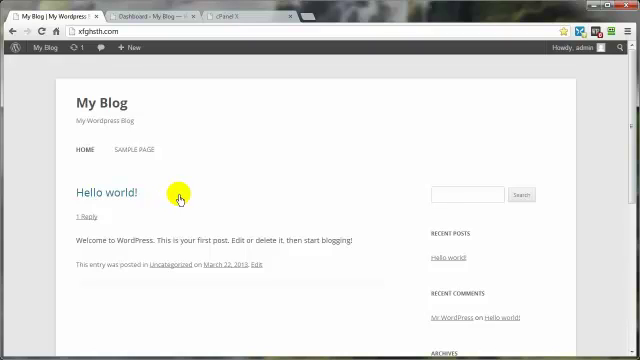
{"action": "mouse_move", "coordinate": [28, 208]}
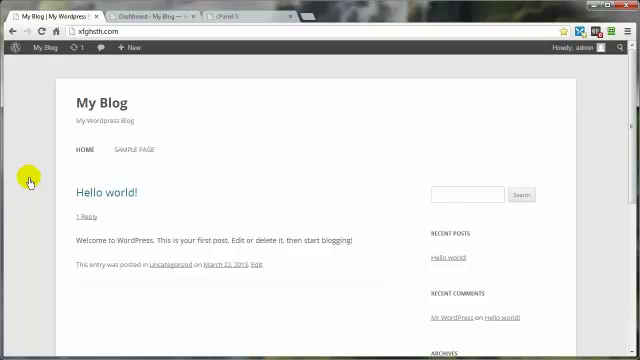
{"action": "mouse_move", "coordinate": [32, 272]}
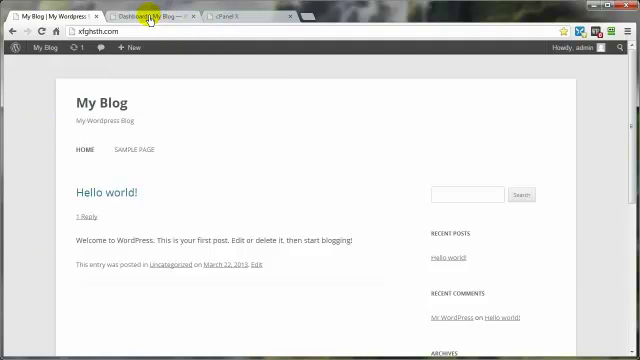
- Switch to the admin Dashboard and read the Right Now line showing WordPress 3.5.1
{"action": "left_click", "coordinate": [140, 16]}
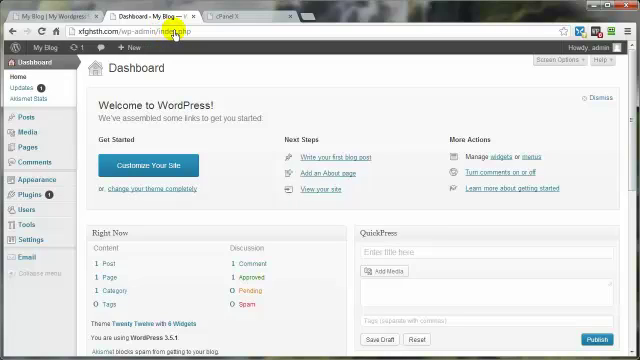
{"action": "mouse_move", "coordinate": [324, 116]}
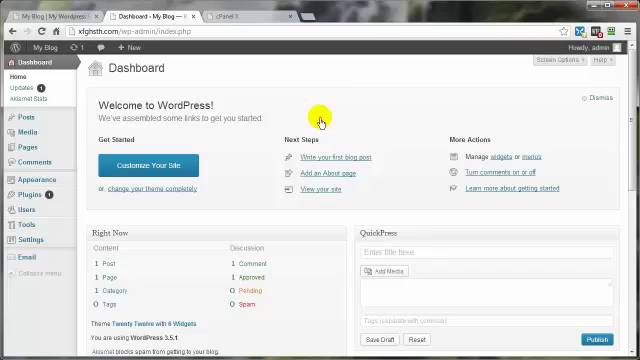
{"action": "mouse_move", "coordinate": [344, 238]}
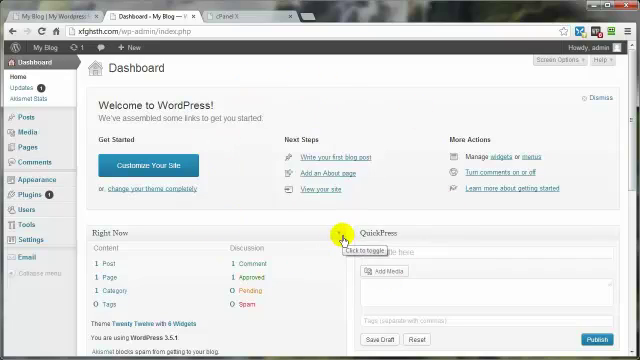
{"action": "mouse_move", "coordinate": [304, 232]}
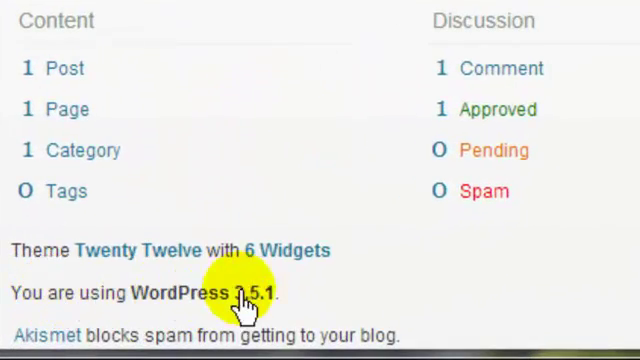
{"action": "mouse_move", "coordinate": [258, 316]}
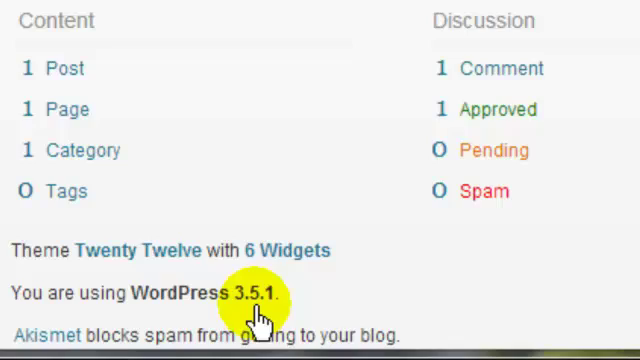
{"action": "mouse_move", "coordinate": [320, 304]}
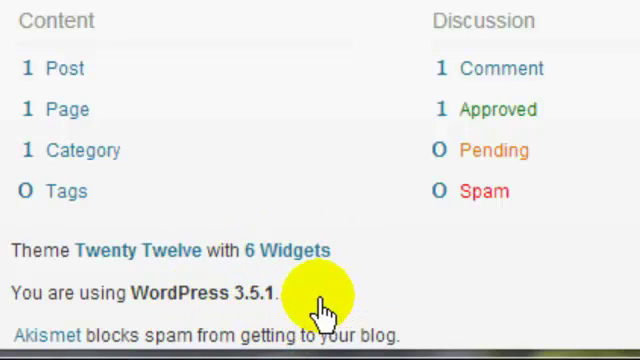
{"action": "scroll", "scroll_direction": "up", "scroll_amount": 3}
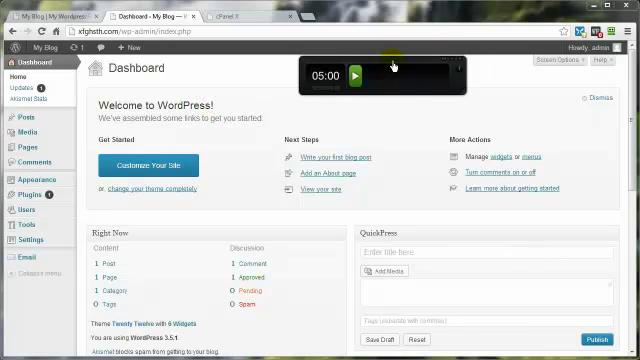
{"action": "left_click_drag", "start_coordinate": [376, 76], "coordinate": [510, 36]}
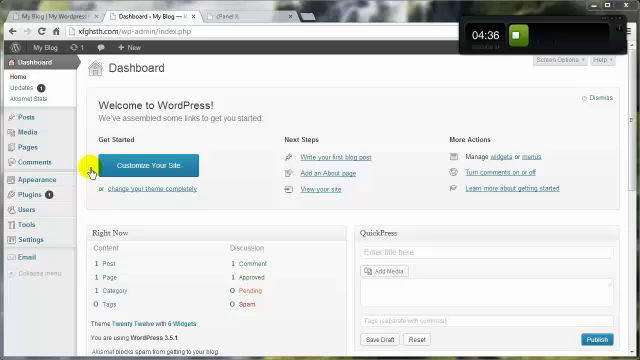
{"action": "mouse_move", "coordinate": [88, 104]}
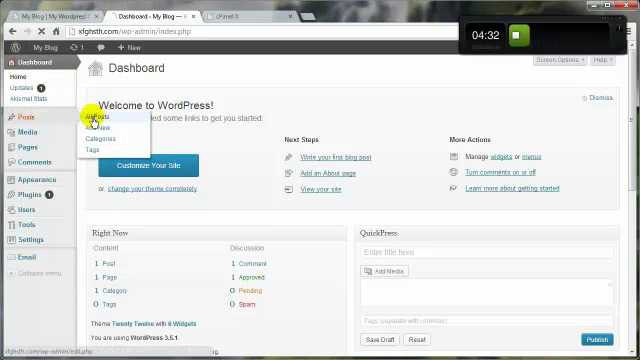
- From All Pages, send the Sample Page to the Trash, leaving the Pages list empty
{"action": "left_click", "coordinate": [18, 120]}
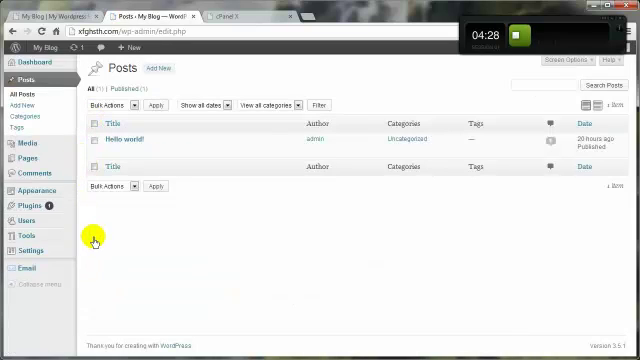
{"action": "mouse_move", "coordinate": [112, 140]}
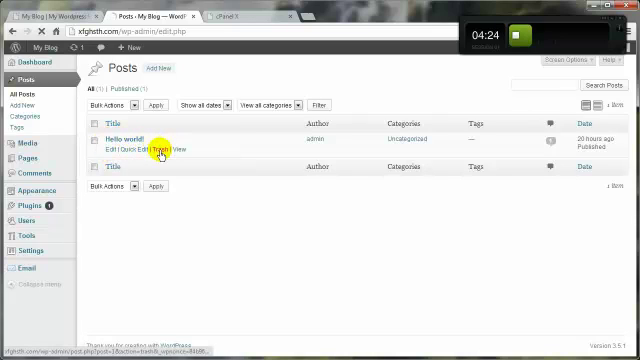
{"action": "left_click", "coordinate": [160, 150]}
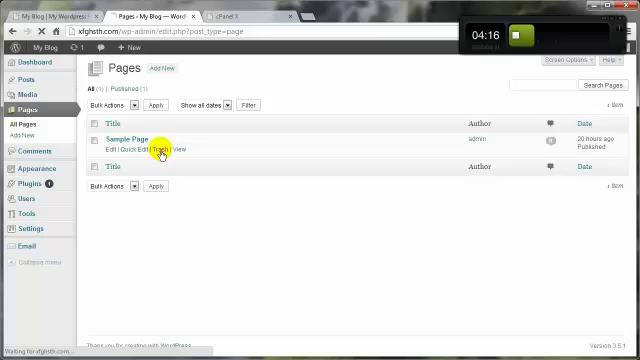
{"action": "left_click", "coordinate": [160, 154]}
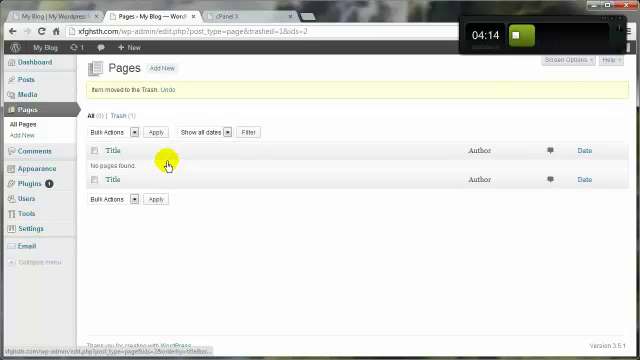
{"action": "mouse_move", "coordinate": [30, 168]}
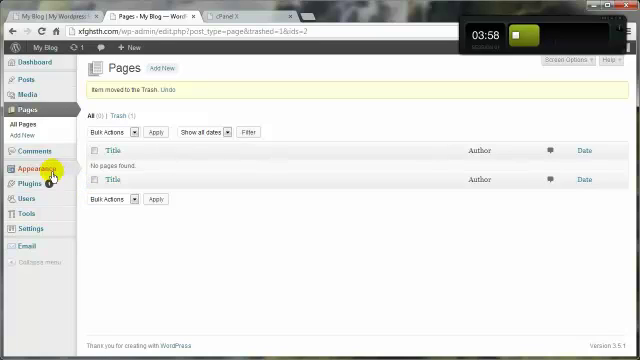
{"action": "mouse_move", "coordinate": [24, 78]}
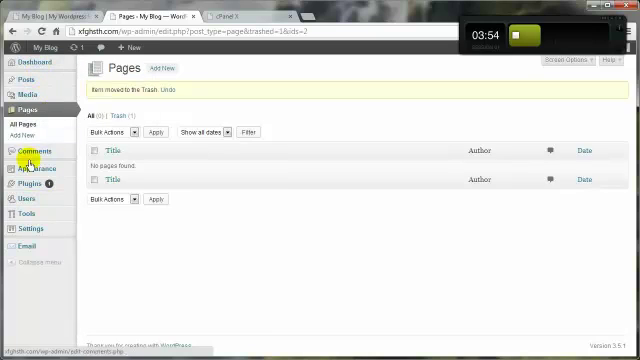
{"action": "mouse_move", "coordinate": [76, 96]}
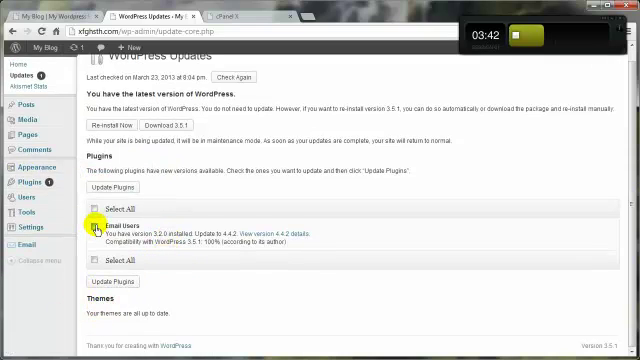
- Tick Akismet, run Update Plugins, and return to the Updates overview
{"action": "left_click", "coordinate": [88, 204]}
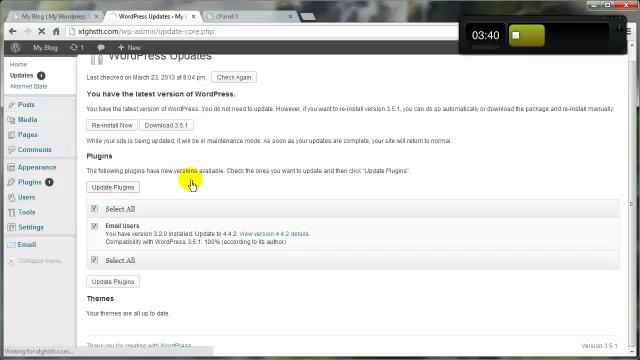
{"action": "left_click", "coordinate": [112, 188]}
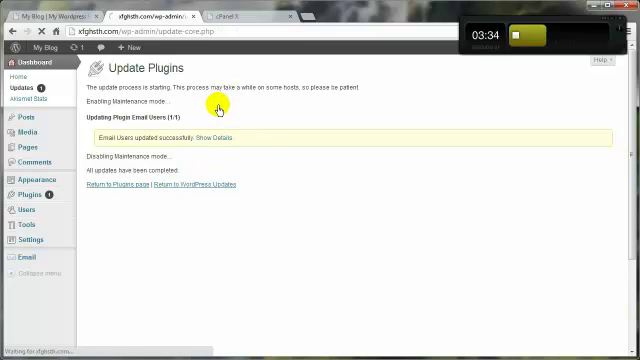
{"action": "left_click", "coordinate": [212, 184]}
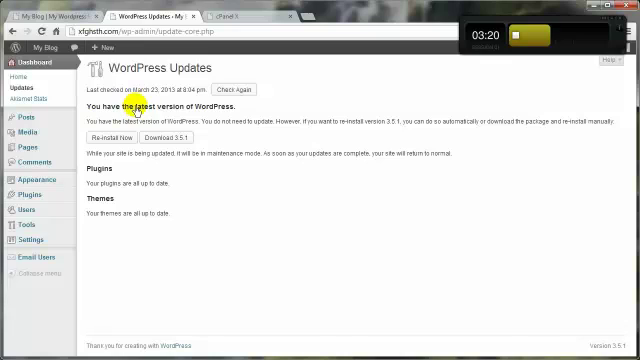
{"action": "mouse_move", "coordinate": [212, 162]}
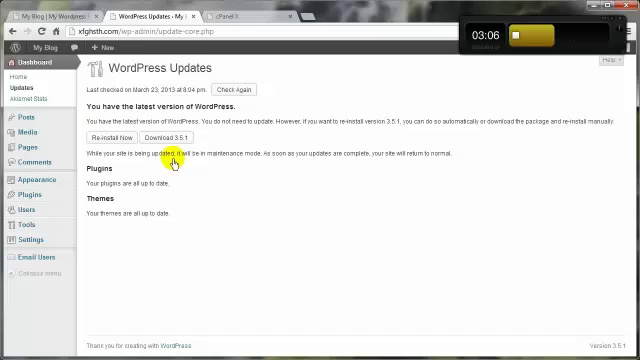
{"action": "mouse_move", "coordinate": [130, 96]}
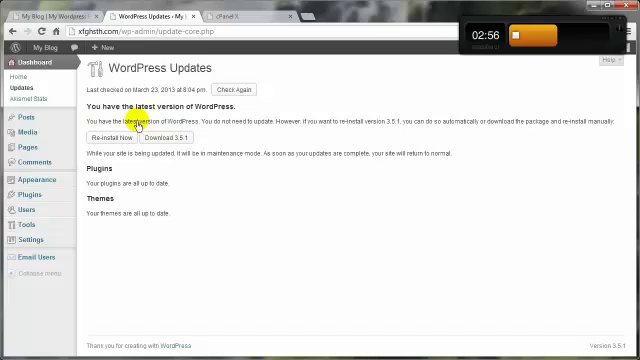
- Switch to the blog's public home page and view its page source in a new tab
{"action": "left_click", "coordinate": [40, 14]}
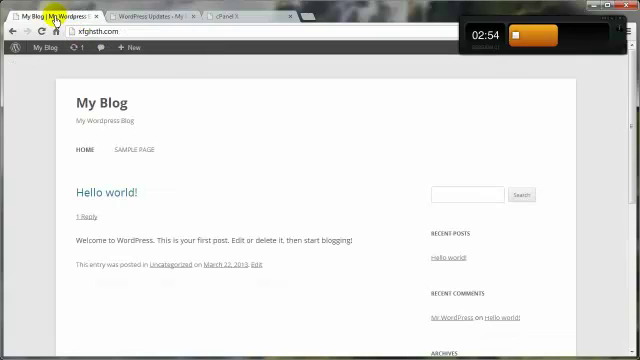
{"action": "right_click", "coordinate": [30, 148]}
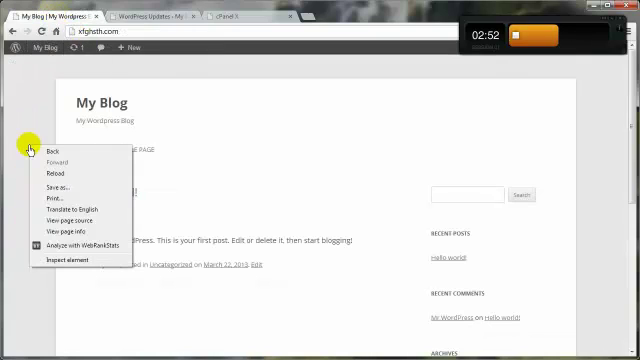
{"action": "left_click", "coordinate": [70, 222]}
{"action": "type", "text": "3.5.1"}
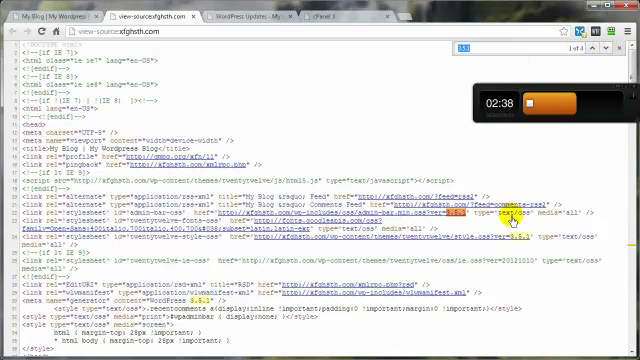
{"action": "mouse_move", "coordinate": [376, 184]}
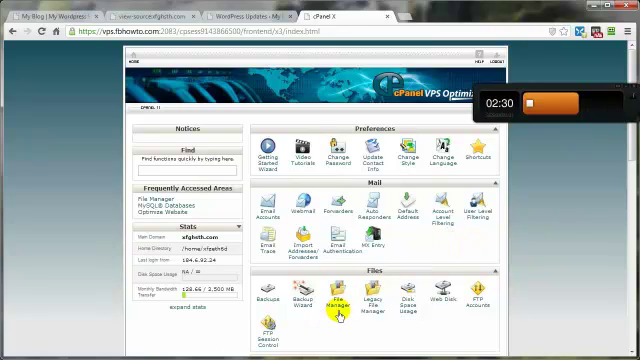
- In File Manager's public_html, select readme.html and wp-config-sample.php for deletion
{"action": "left_click", "coordinate": [340, 300]}
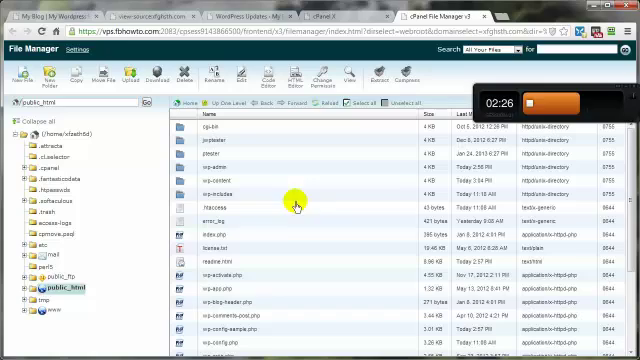
{"action": "mouse_move", "coordinate": [224, 290]}
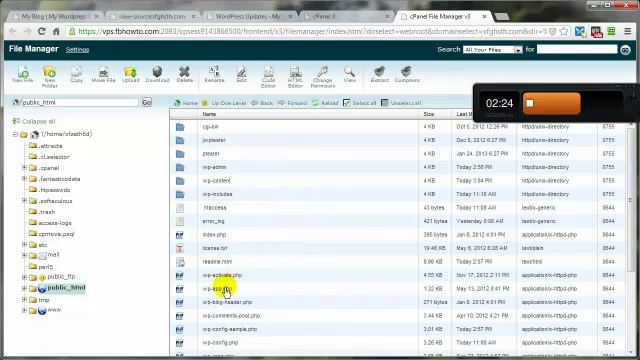
{"action": "left_click", "coordinate": [210, 262]}
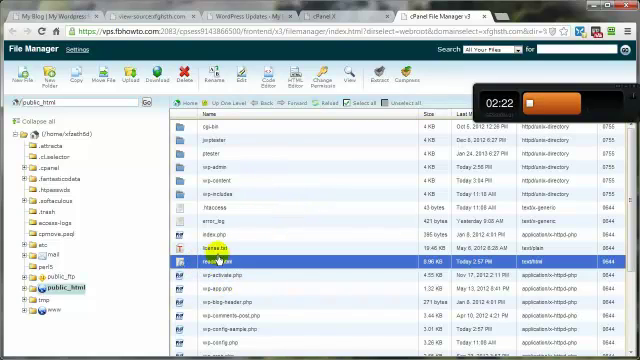
{"action": "mouse_move", "coordinate": [210, 242]}
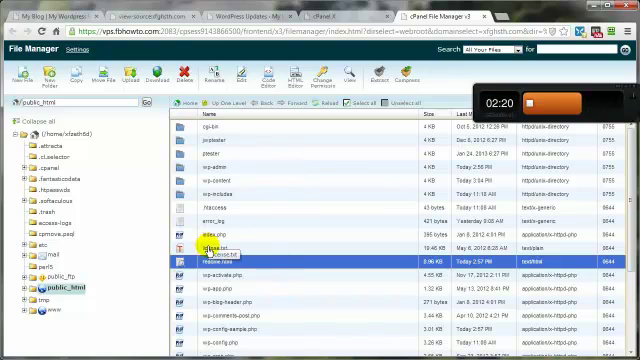
{"action": "scroll", "scroll_direction": "down", "scroll_amount": 3}
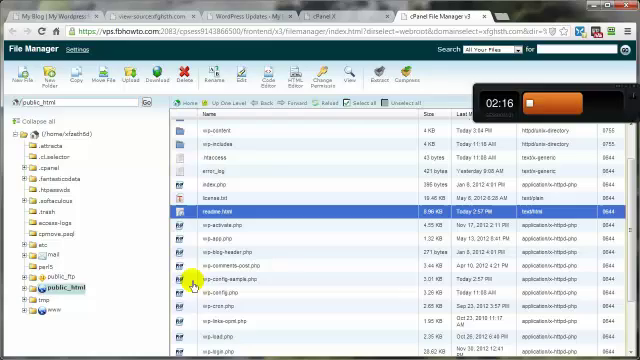
{"action": "left_click", "coordinate": [190, 78]}
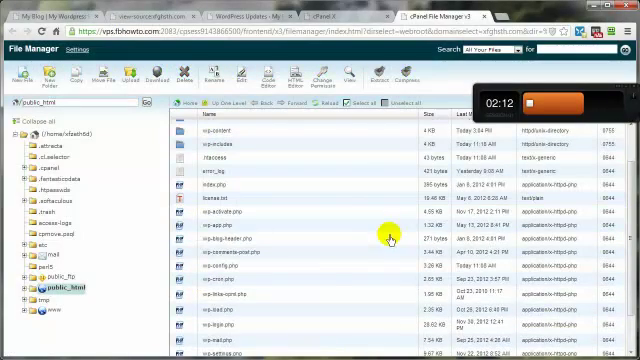
{"action": "scroll", "scroll_direction": "up", "scroll_amount": 3}
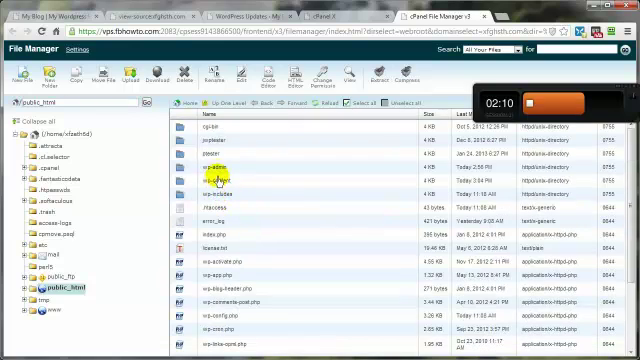
- Inside wp-admin, select install-helper.php and install.php and confirm their deletion
{"action": "double_click", "coordinate": [196, 180]}
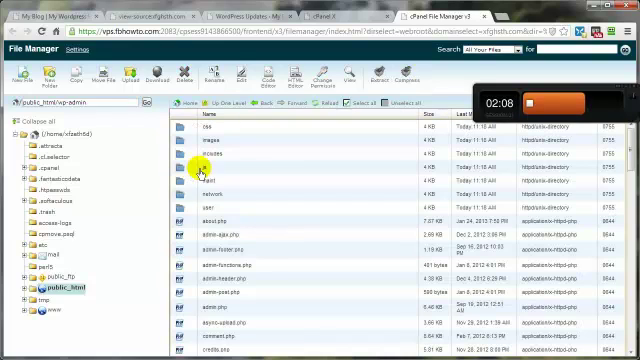
{"action": "scroll", "scroll_direction": "down", "scroll_amount": 3}
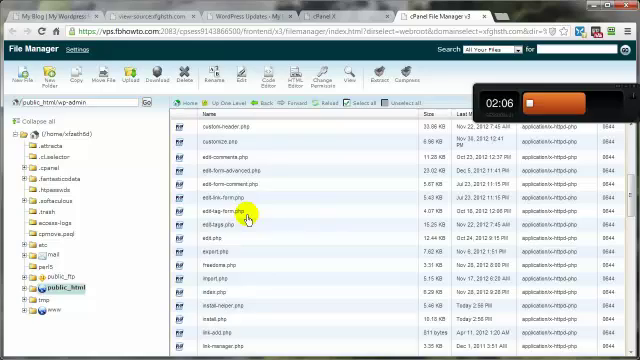
{"action": "scroll", "scroll_direction": "down", "scroll_amount": 3}
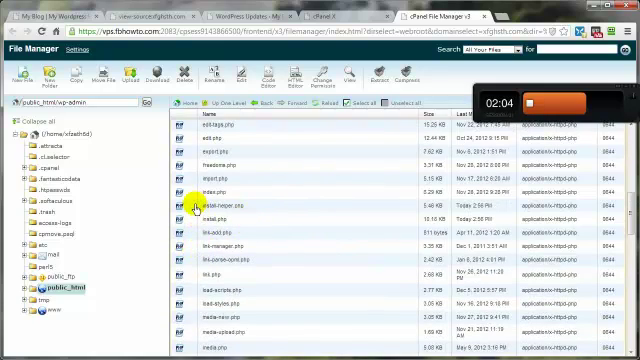
{"action": "left_click", "coordinate": [208, 206]}
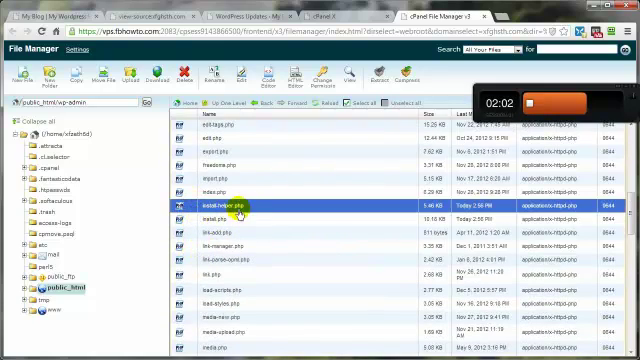
{"action": "left_click", "coordinate": [210, 216]}
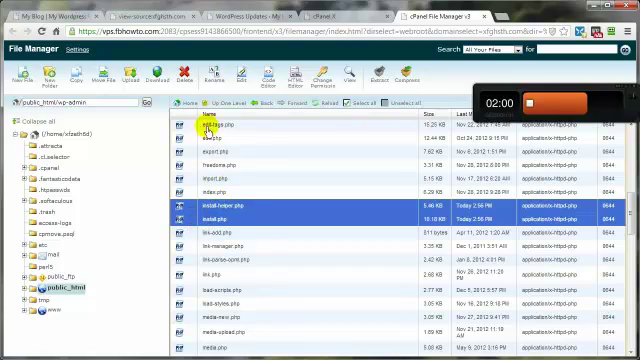
{"action": "left_click", "coordinate": [176, 78]}
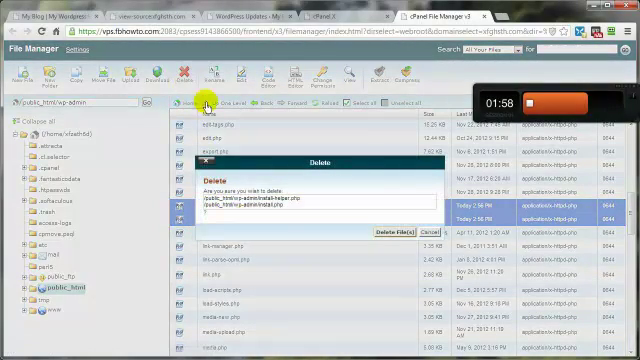
{"action": "left_click", "coordinate": [388, 228]}
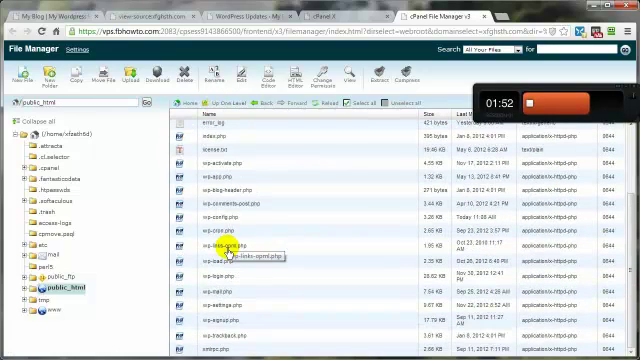
- Browse into wp-content/themes/twentytwelve and select the theme's functions.php file
{"action": "scroll", "scroll_direction": "up", "scroll_amount": 3}
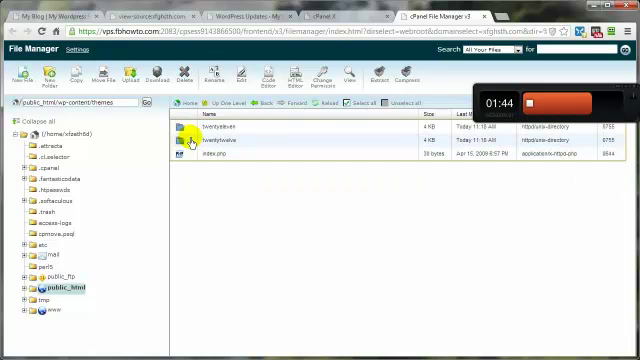
{"action": "double_click", "coordinate": [190, 140]}
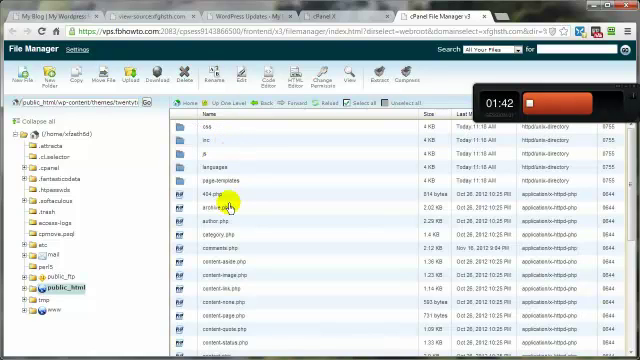
{"action": "scroll", "scroll_direction": "down", "scroll_amount": 3}
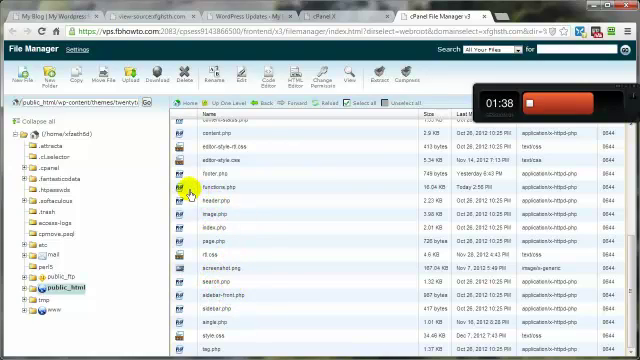
{"action": "left_click", "coordinate": [230, 188]}
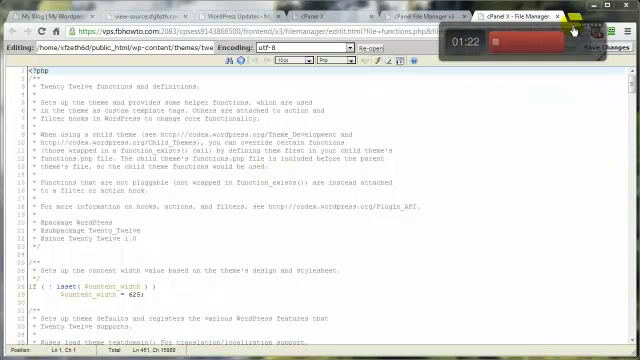
- Append the remove-version filters at the end of functions.php, save the changes and close the editor
{"action": "scroll", "scroll_direction": "down", "scroll_amount": 3}
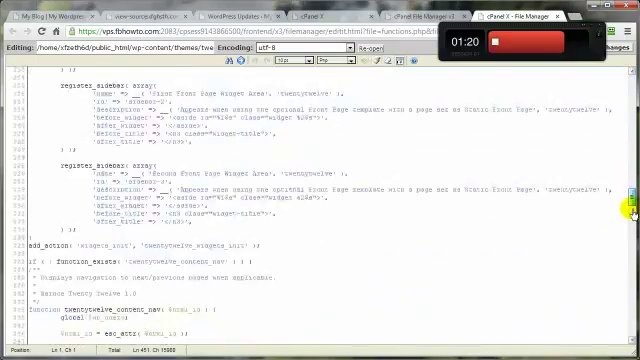
{"action": "scroll", "scroll_direction": "down", "scroll_amount": 3}
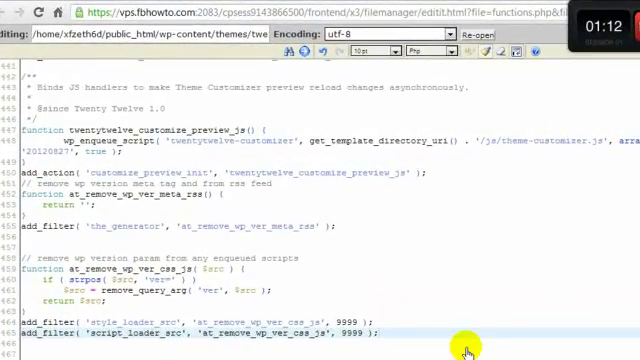
{"action": "mouse_move", "coordinate": [174, 248]}
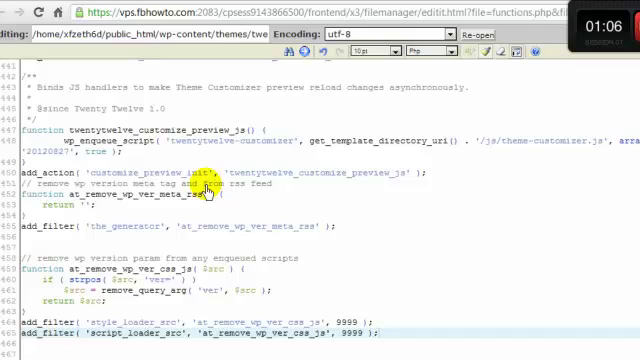
{"action": "mouse_move", "coordinate": [128, 304]}
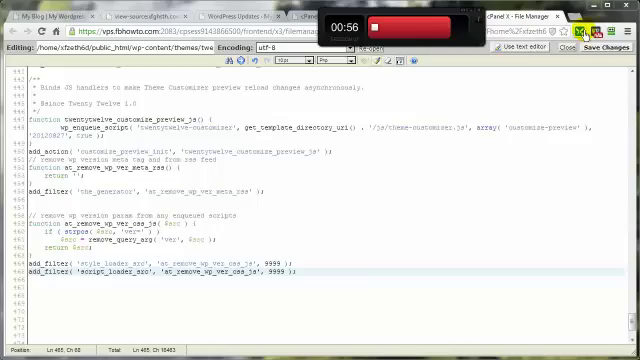
{"action": "left_click", "coordinate": [616, 52]}
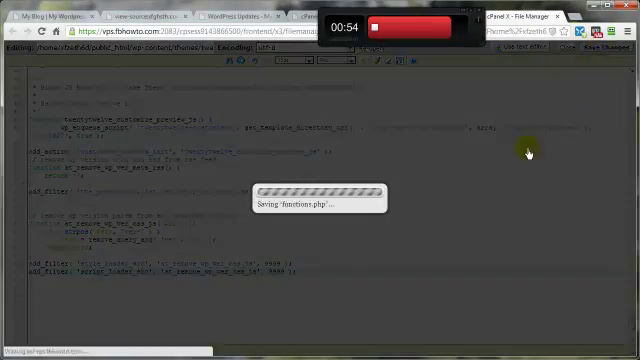
{"action": "left_click", "coordinate": [36, 16]}
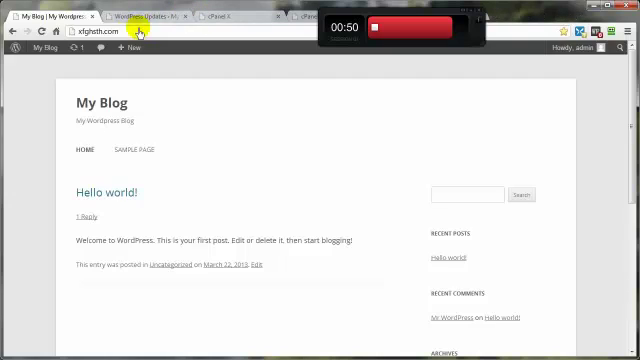
- Revisit the blog home page and view its source to confirm no version number appears
{"action": "left_click", "coordinate": [38, 48]}
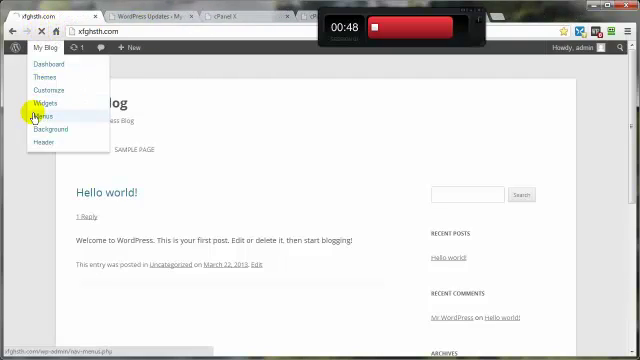
{"action": "right_click", "coordinate": [36, 114]}
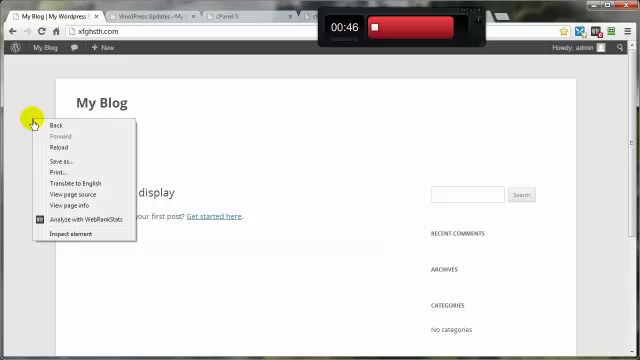
{"action": "left_click", "coordinate": [68, 192]}
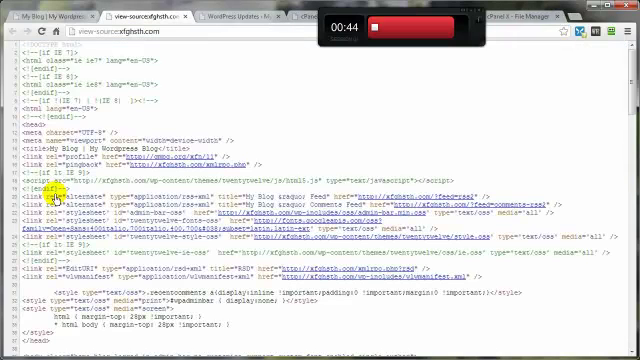
{"action": "mouse_move", "coordinate": [466, 104]}
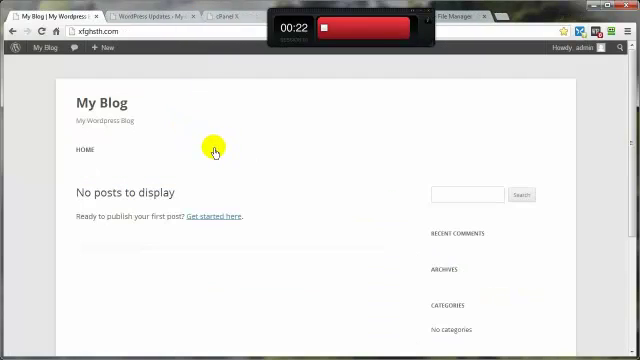
{"action": "mouse_move", "coordinate": [280, 88]}
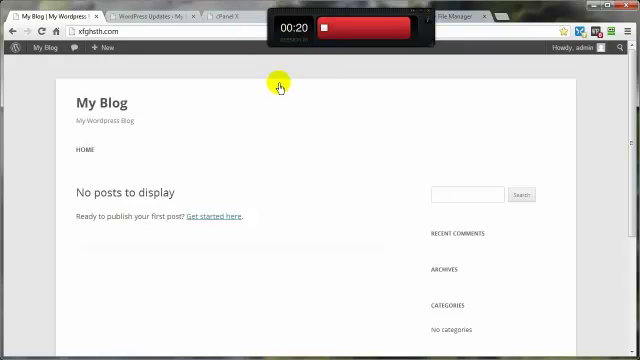
{"action": "mouse_move", "coordinate": [186, 132]}
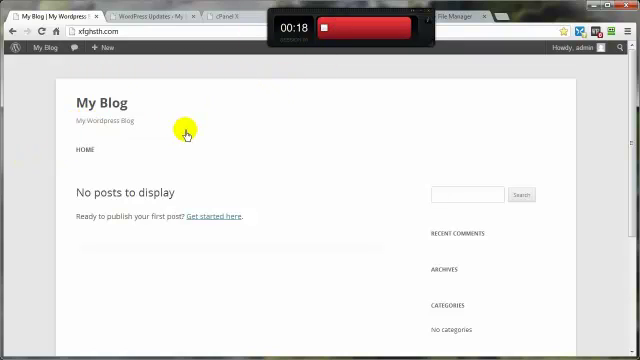